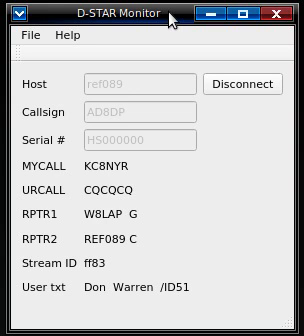
{"action": "mouse_move", "coordinate": [160, 84]}
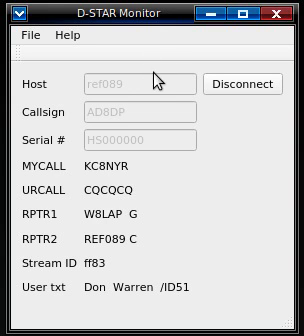